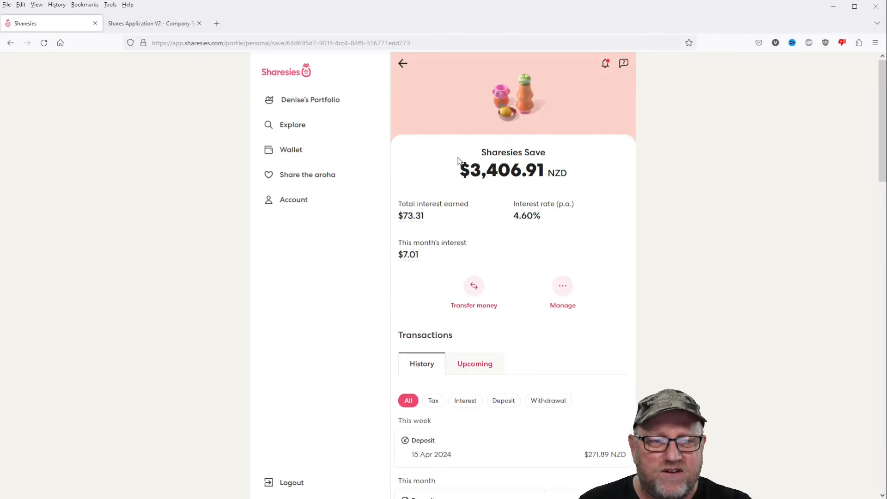
mouse_move(754, 141)
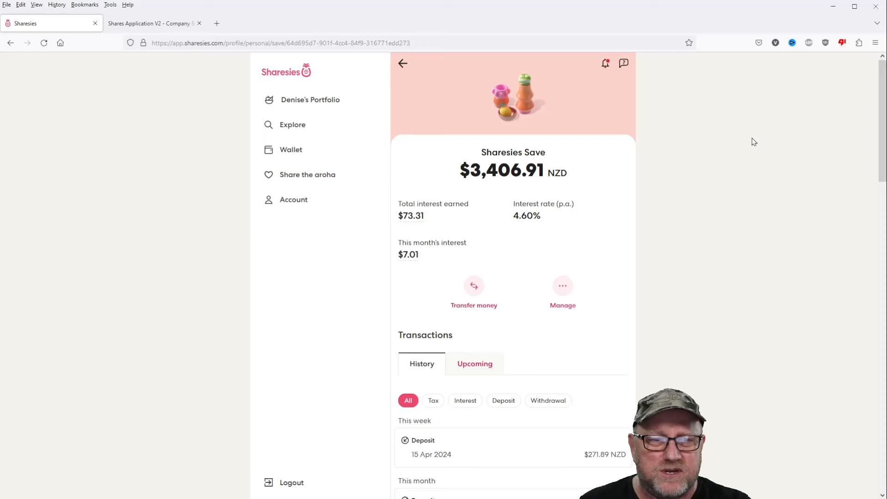
mouse_move(597, 168)
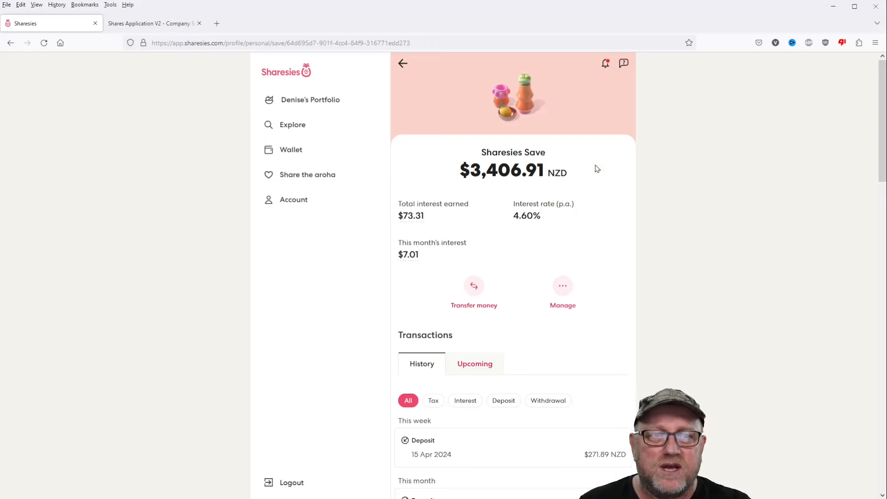
mouse_move(787, 179)
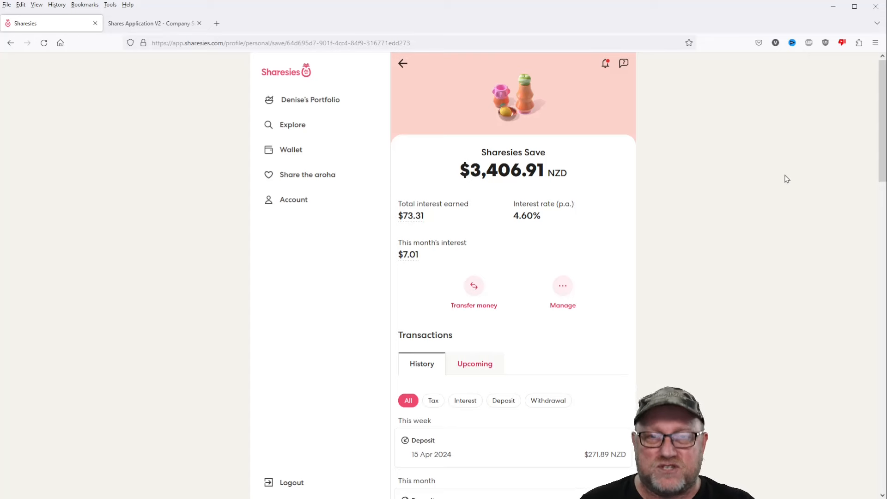
mouse_move(802, 178)
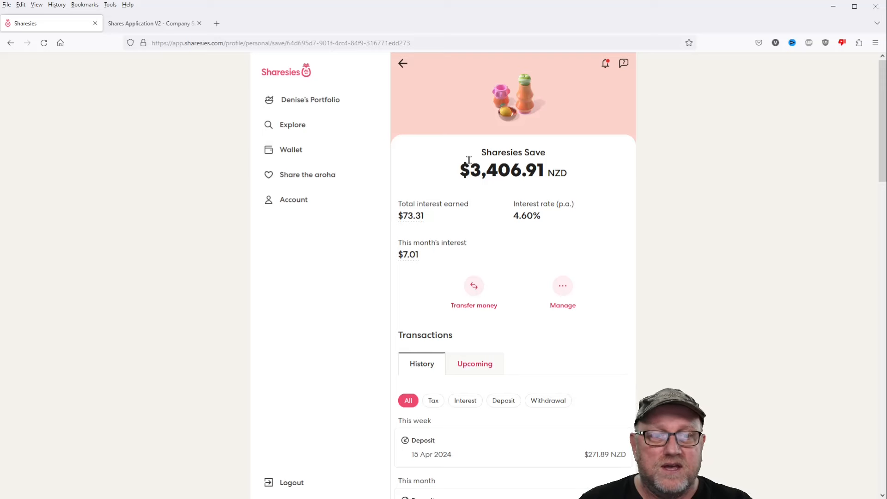
mouse_move(727, 174)
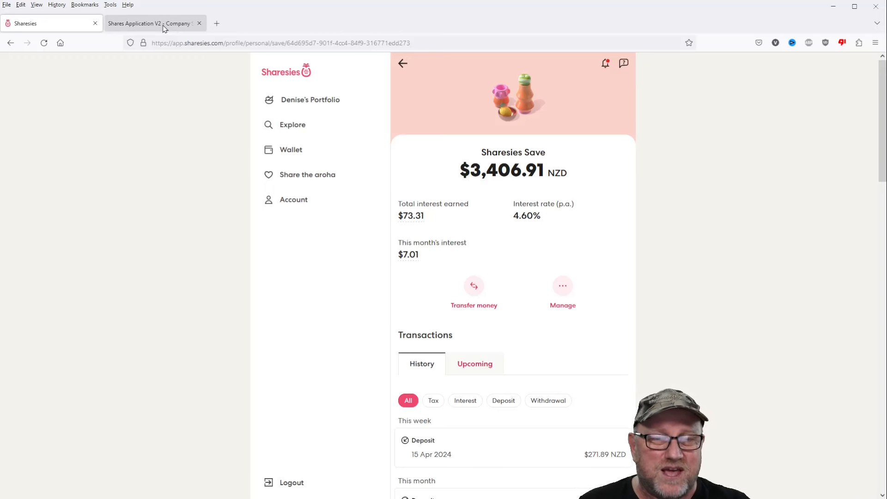
mouse_move(578, 147)
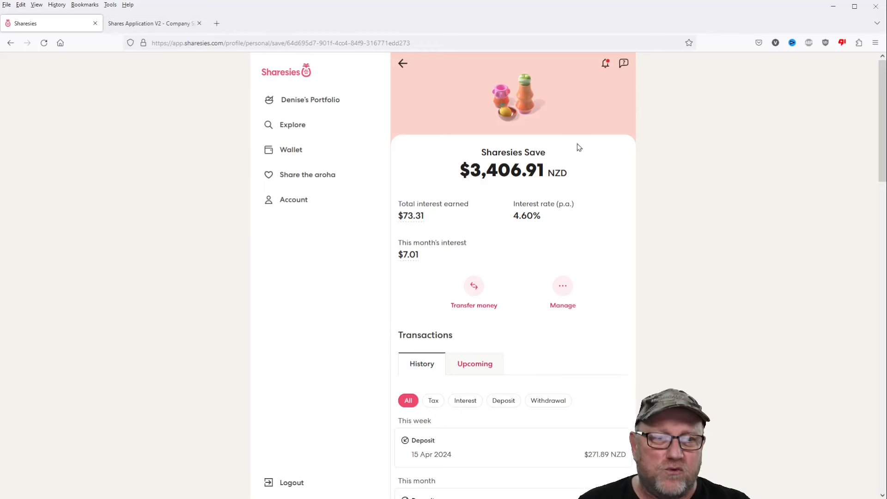
Scroll through the page and return to Denise's Portfolio overview.
scroll(down, 3)
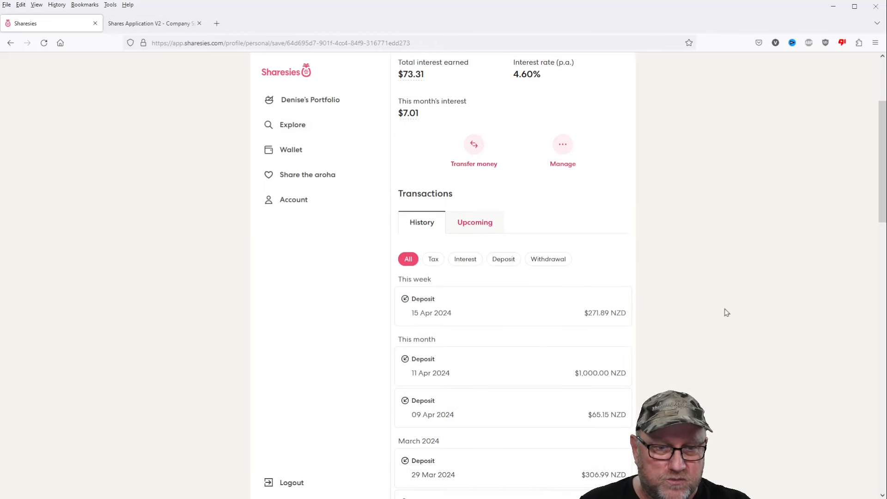
scroll(down, 3)
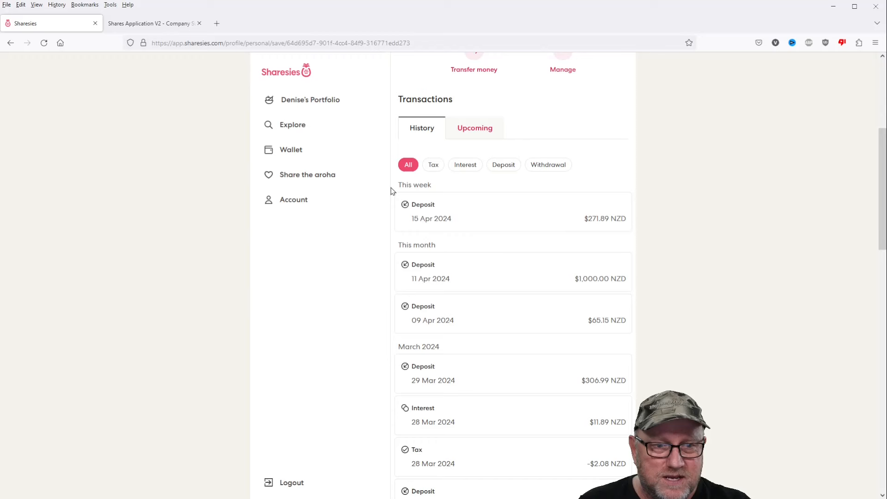
mouse_move(690, 219)
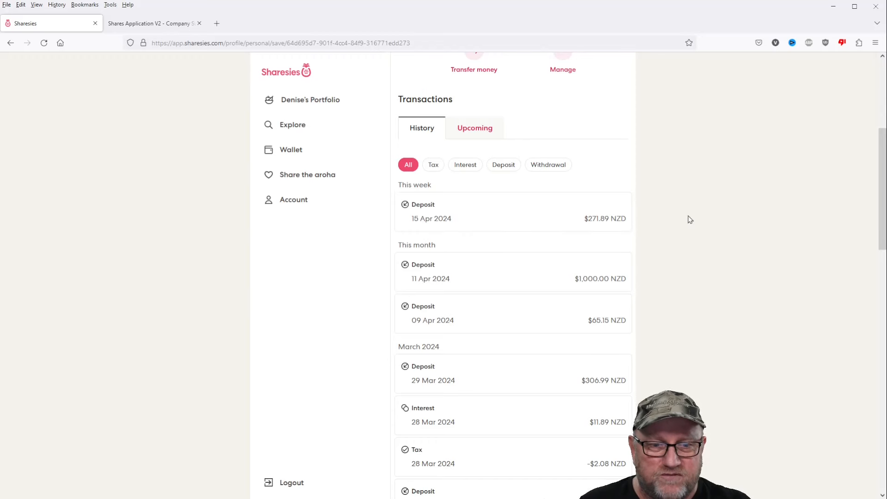
scroll(down, 3)
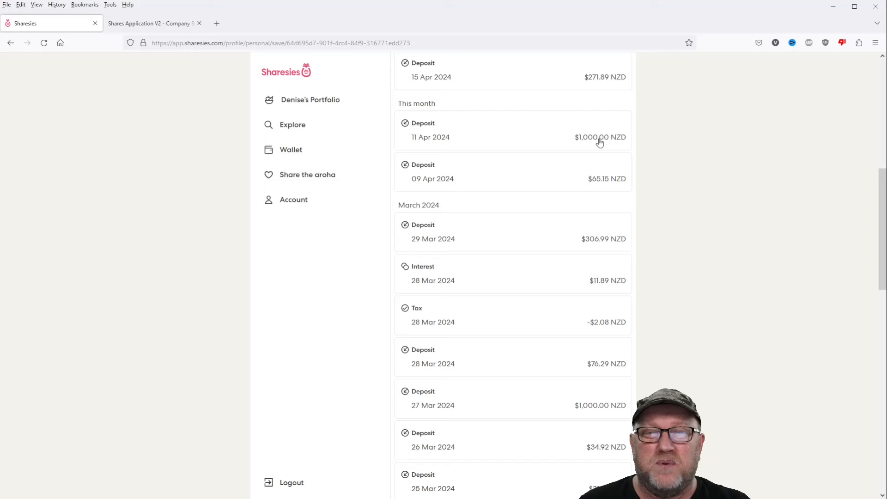
mouse_move(666, 147)
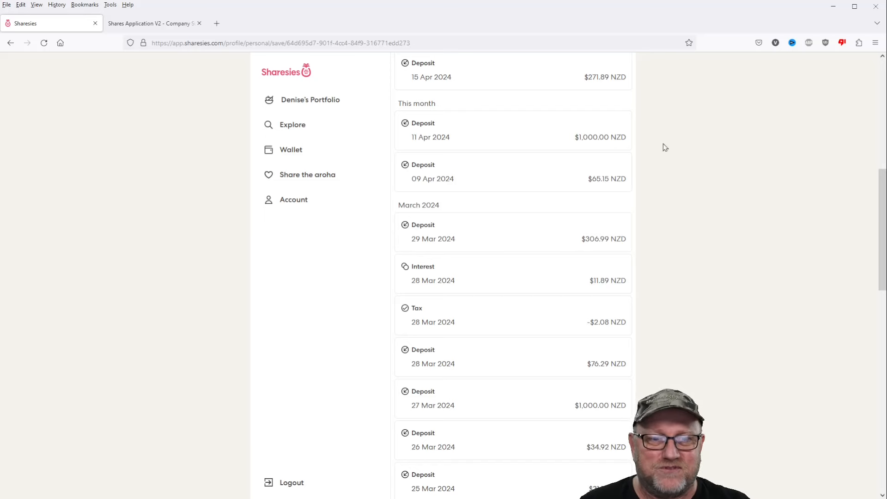
mouse_move(434, 85)
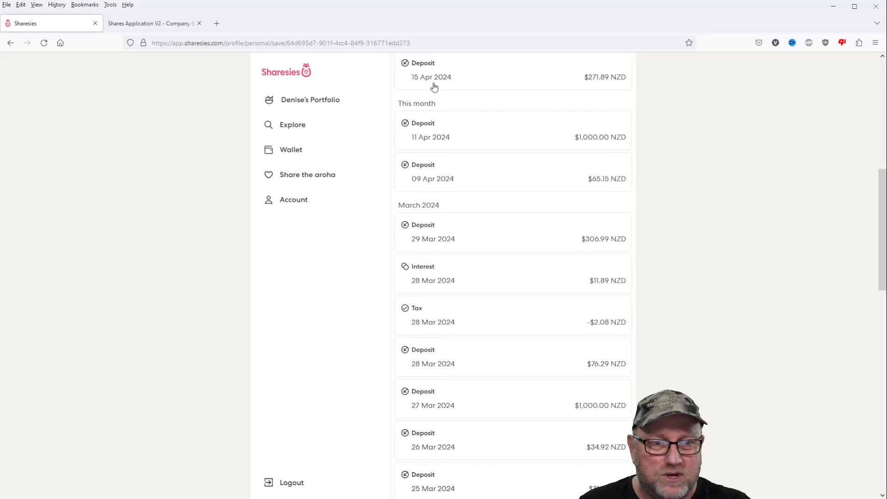
mouse_move(600, 290)
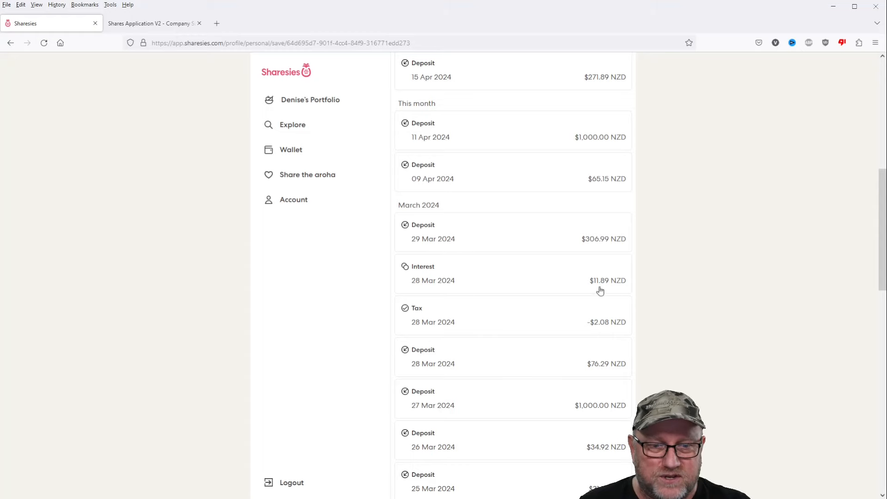
scroll(up, 3)
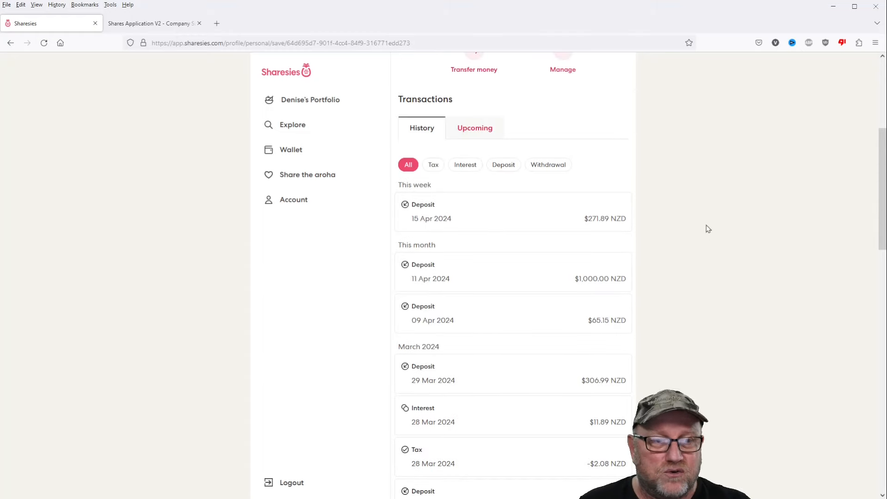
click(310, 100)
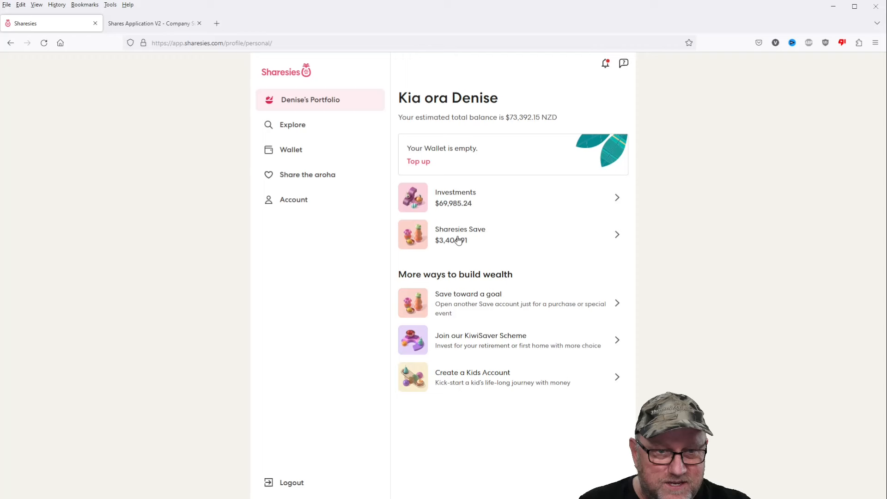
Open the Investments account's activity feed showing the pending dividend, April dividends and rights issue.
click(512, 198)
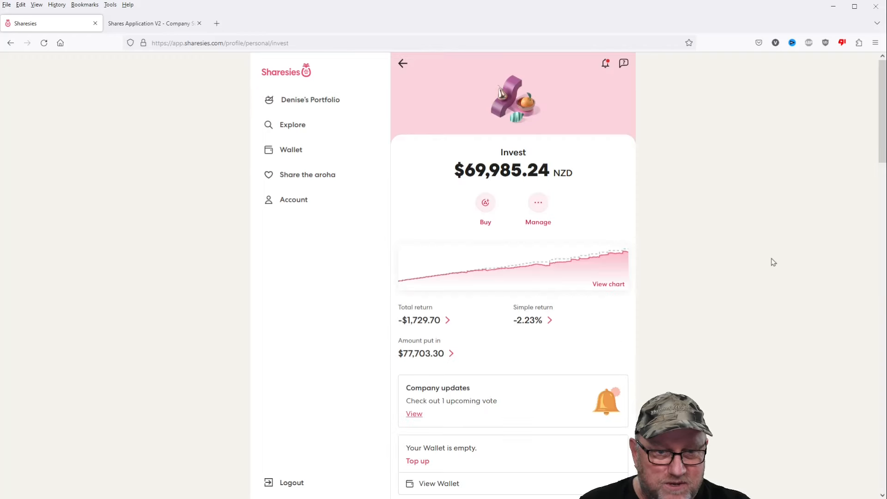
scroll(down, 3)
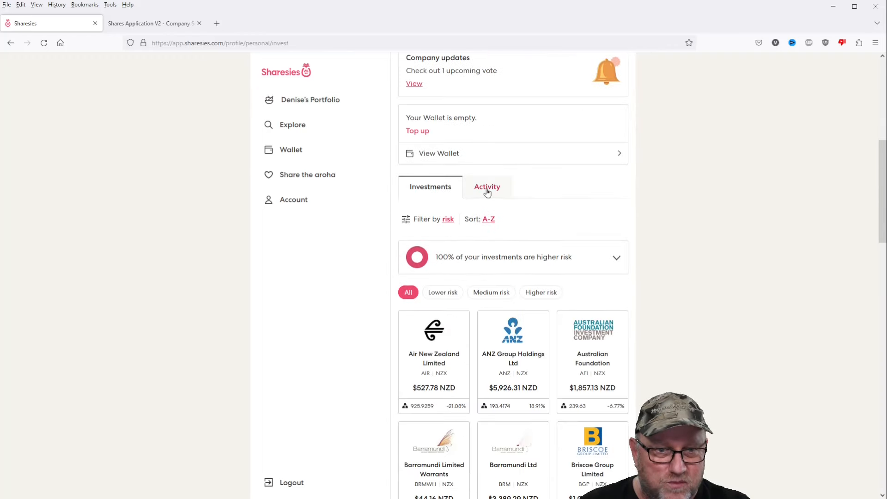
click(486, 187)
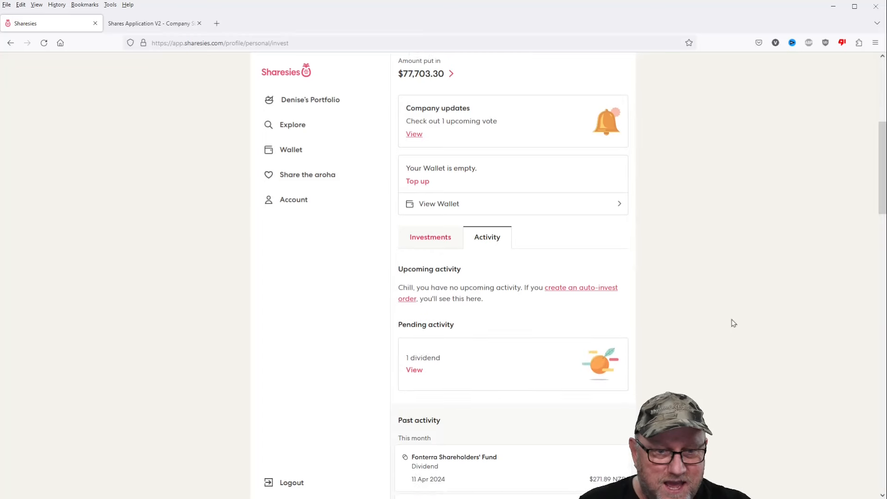
scroll(down, 3)
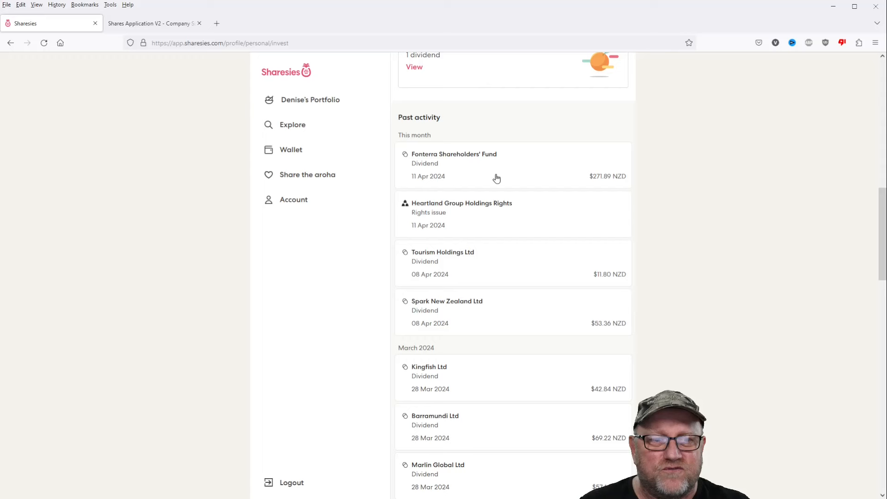
mouse_move(609, 189)
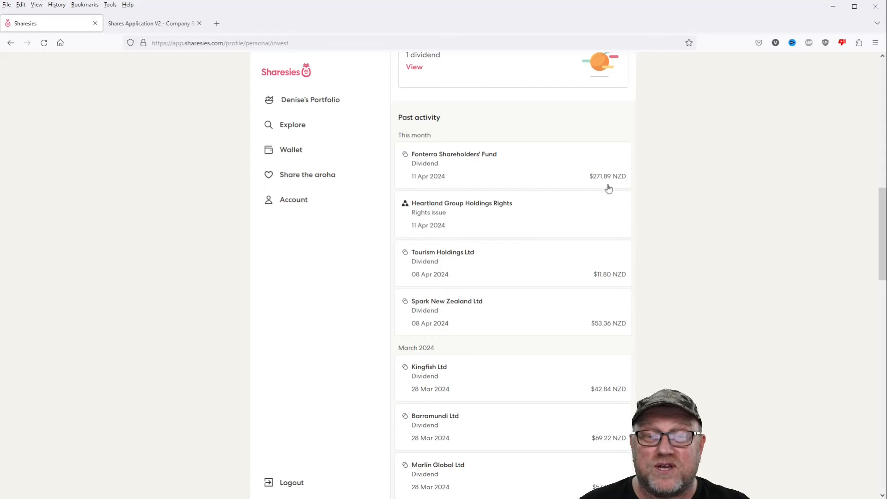
mouse_move(696, 183)
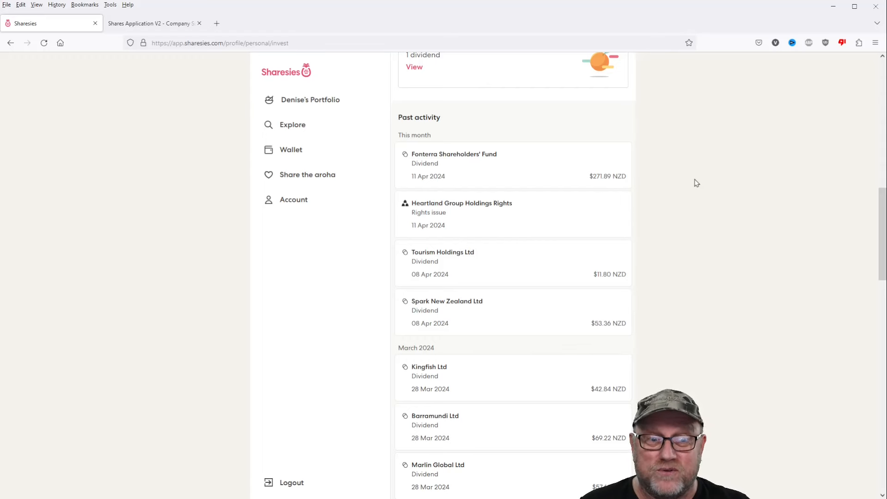
mouse_move(656, 239)
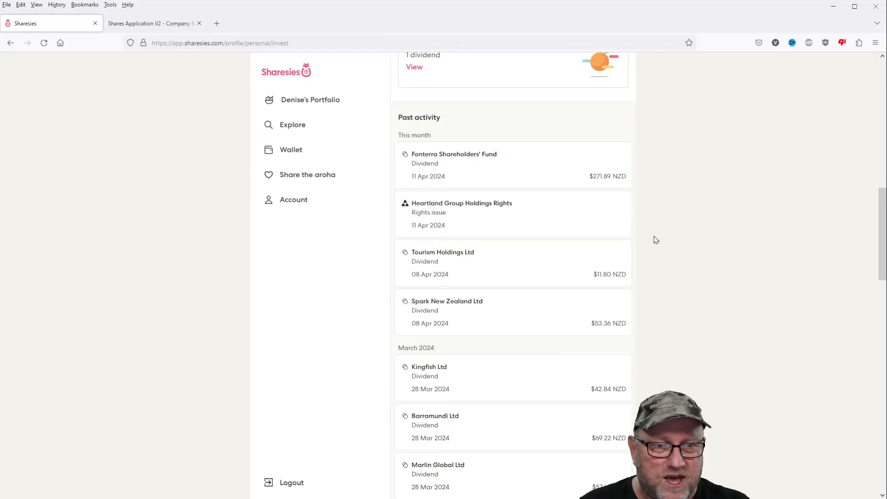
mouse_move(683, 249)
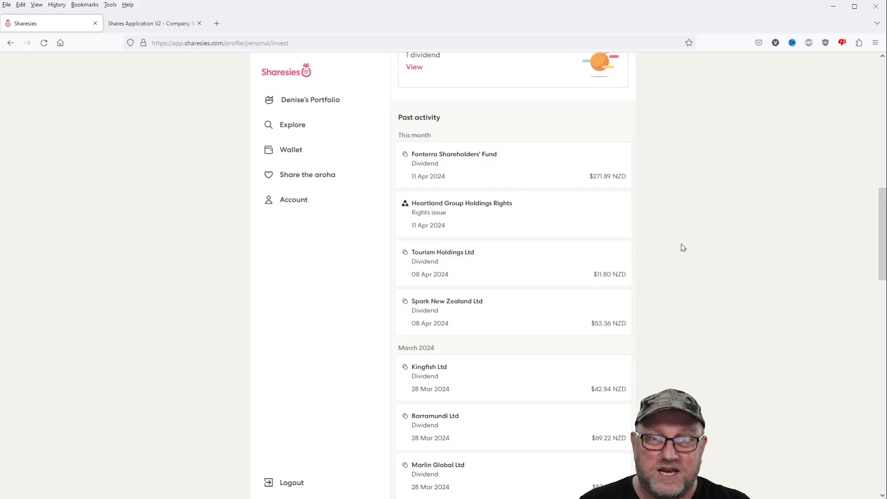
mouse_move(477, 263)
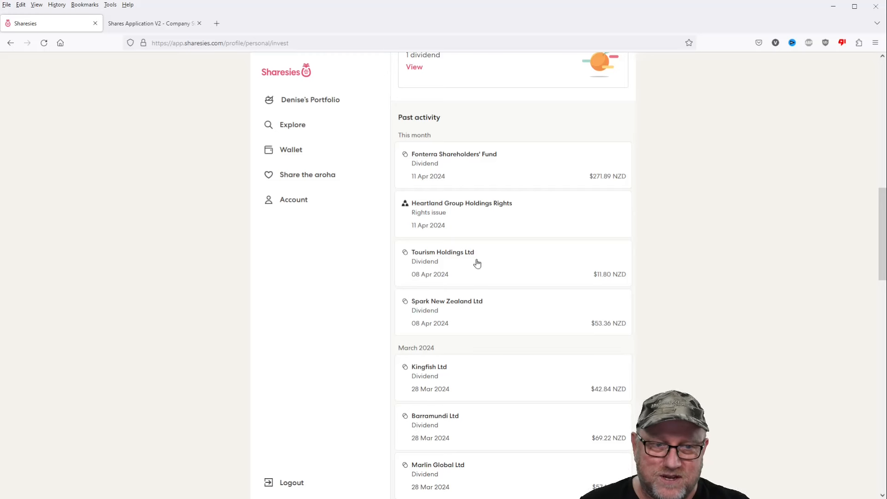
mouse_move(723, 278)
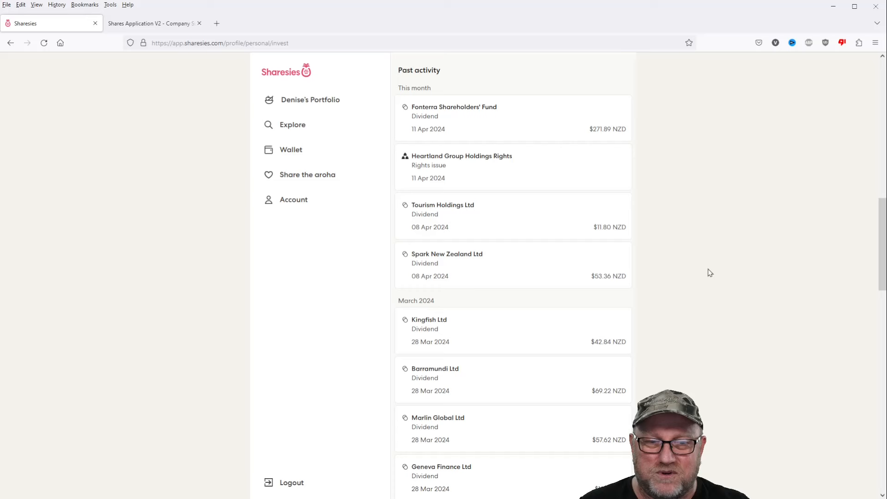
mouse_move(723, 216)
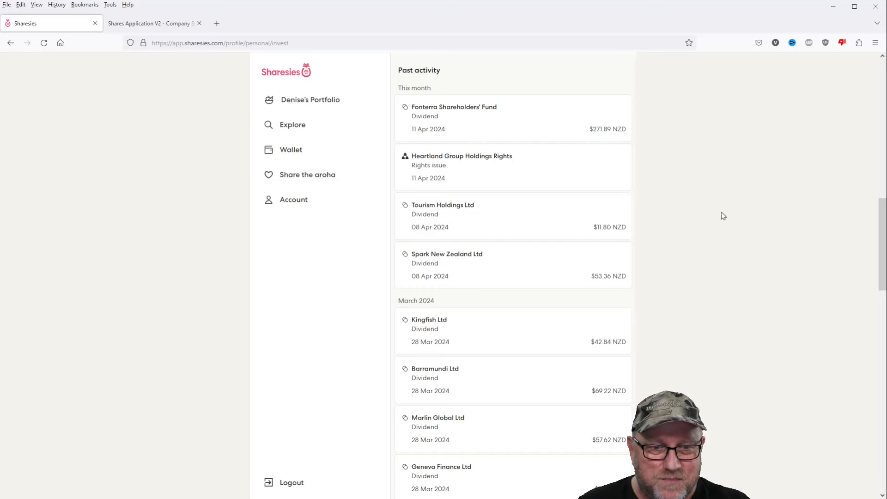
mouse_move(704, 392)
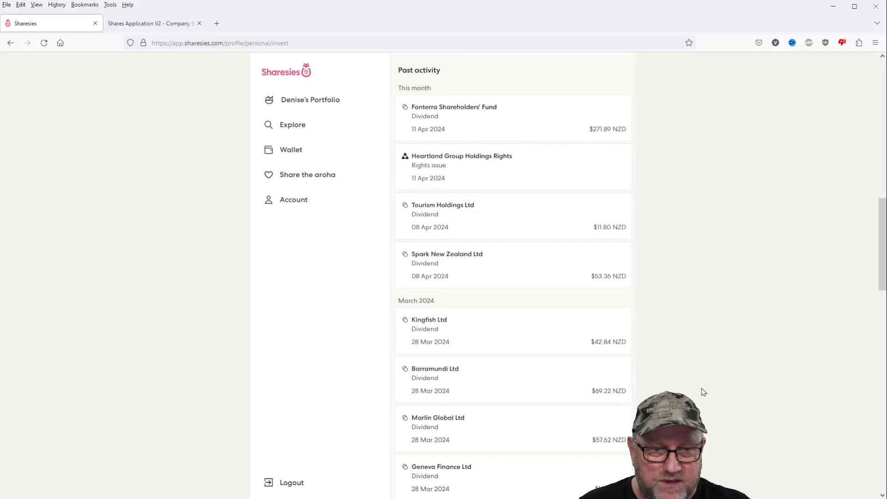
scroll(up, 3)
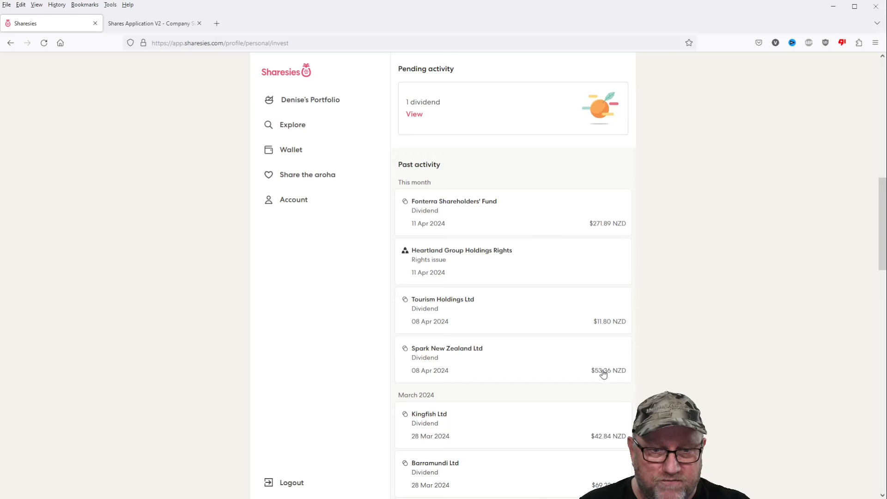
mouse_move(604, 242)
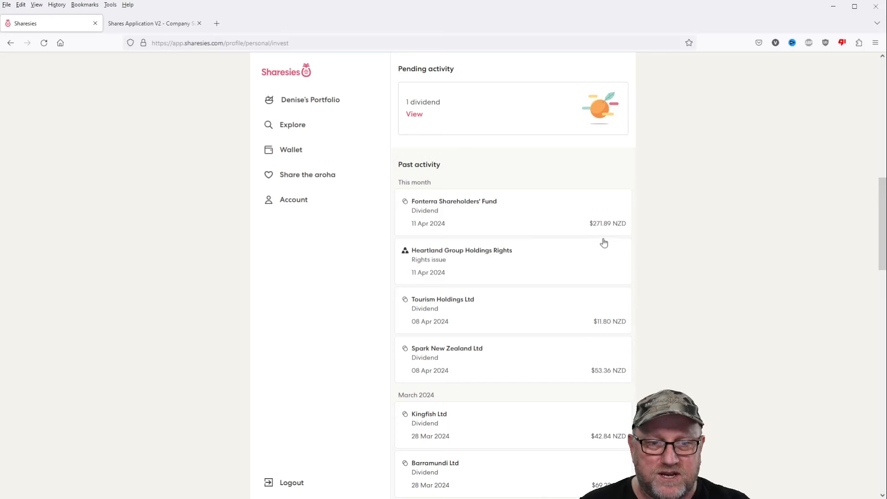
mouse_move(739, 247)
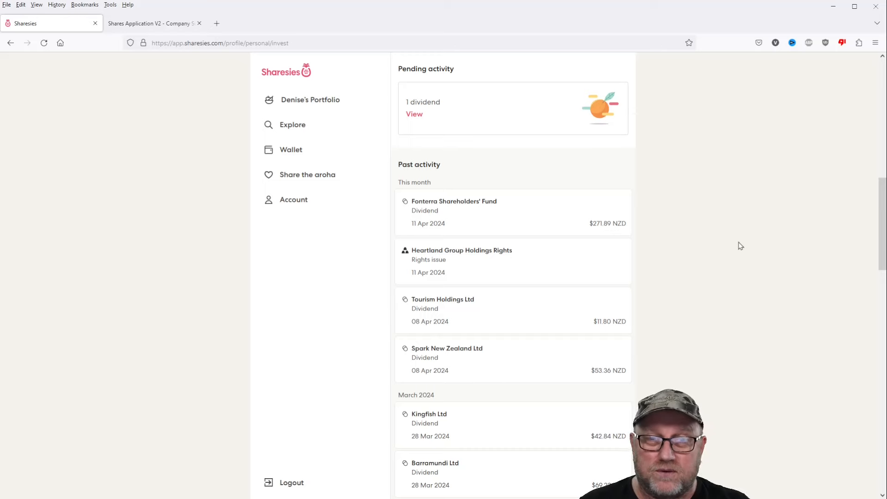
mouse_move(415, 113)
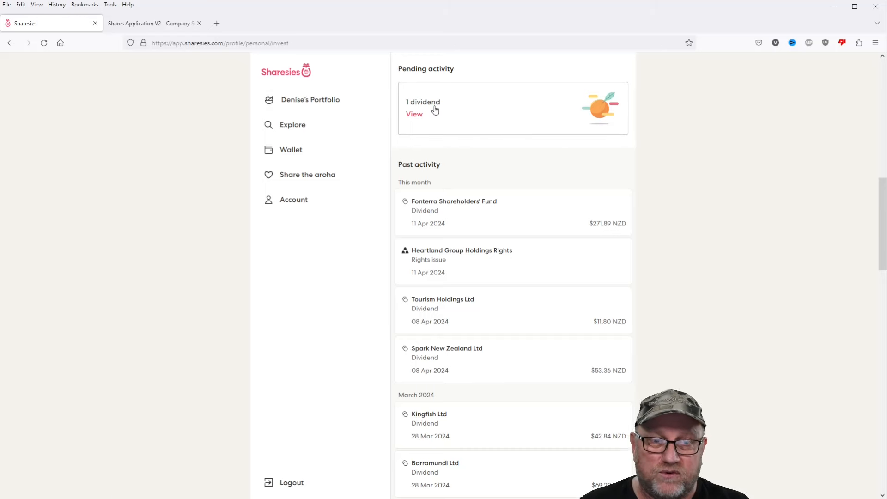
View the pending Warehouse Group Ltd dividend of $64.27 NZD.
click(414, 114)
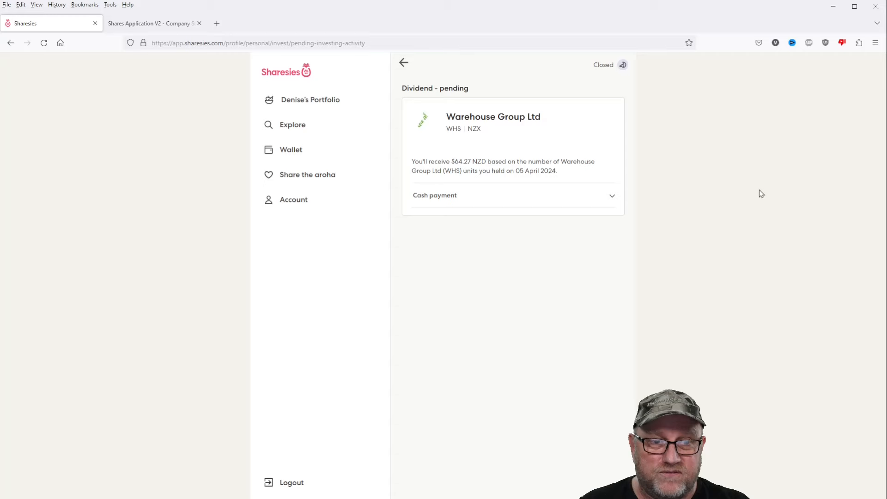
mouse_move(646, 188)
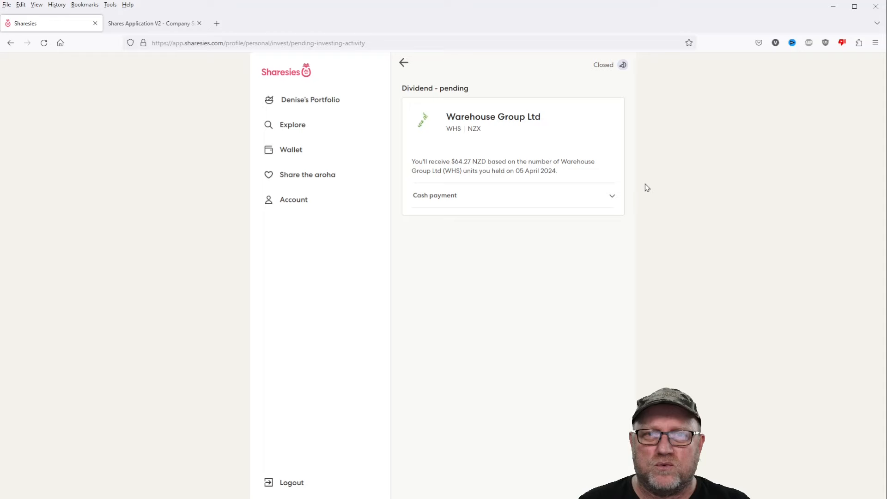
In Shares Application V2, scroll the Summary table to its totals row and back to the top.
click(152, 23)
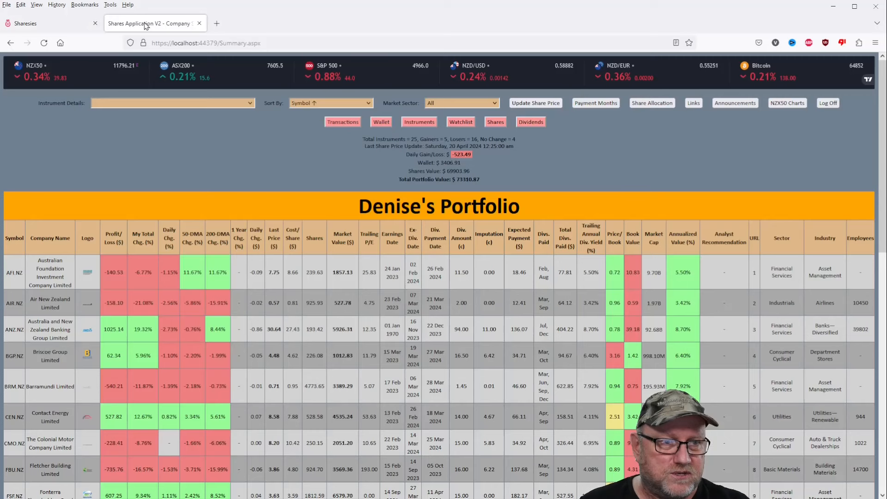
mouse_move(701, 178)
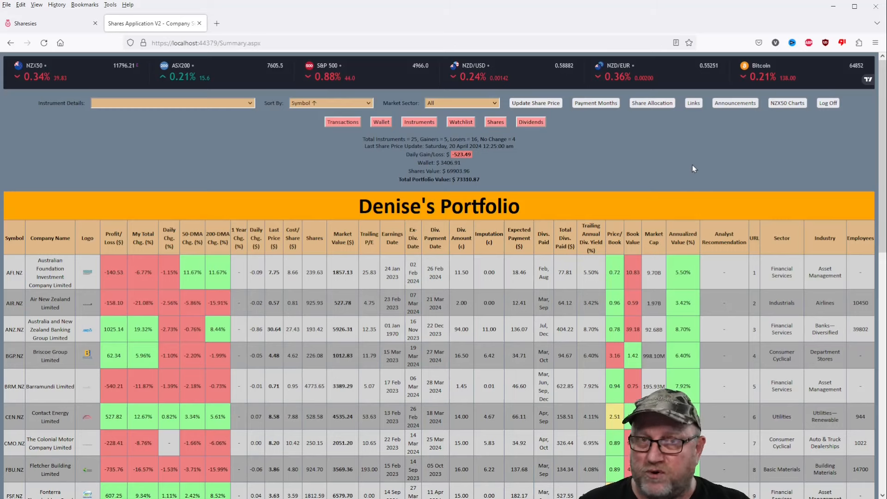
mouse_move(471, 163)
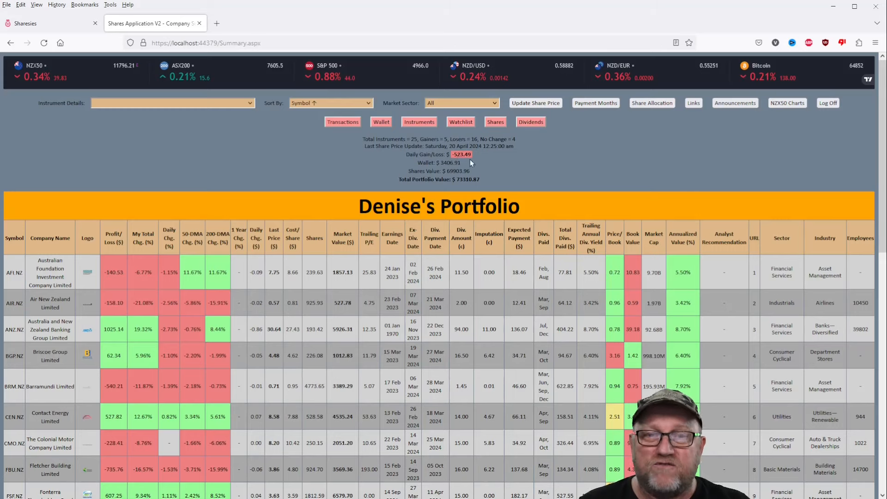
mouse_move(500, 163)
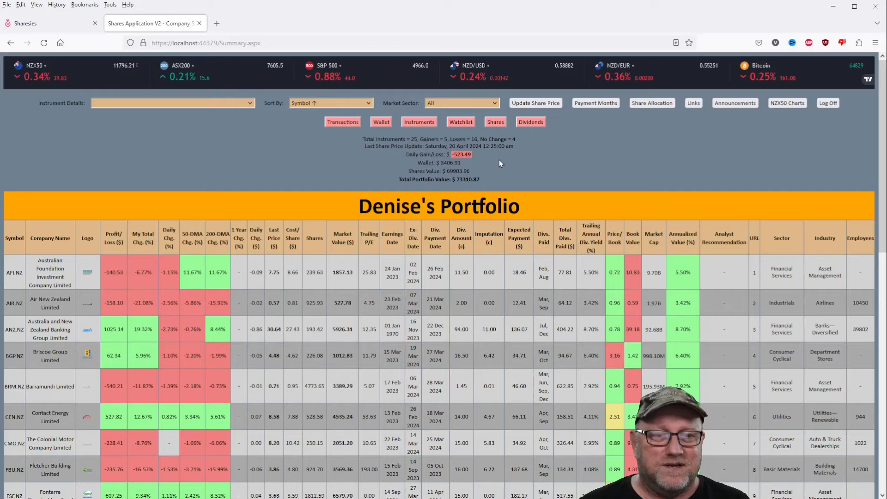
mouse_move(480, 279)
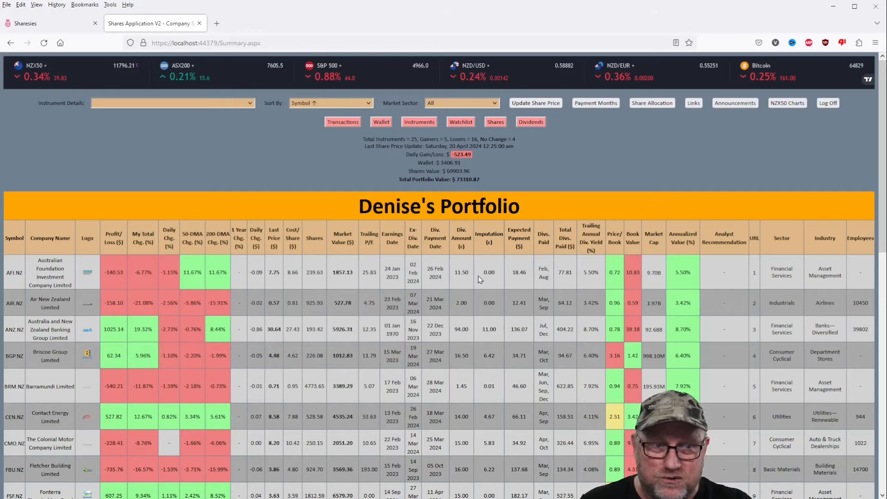
scroll(down, 3)
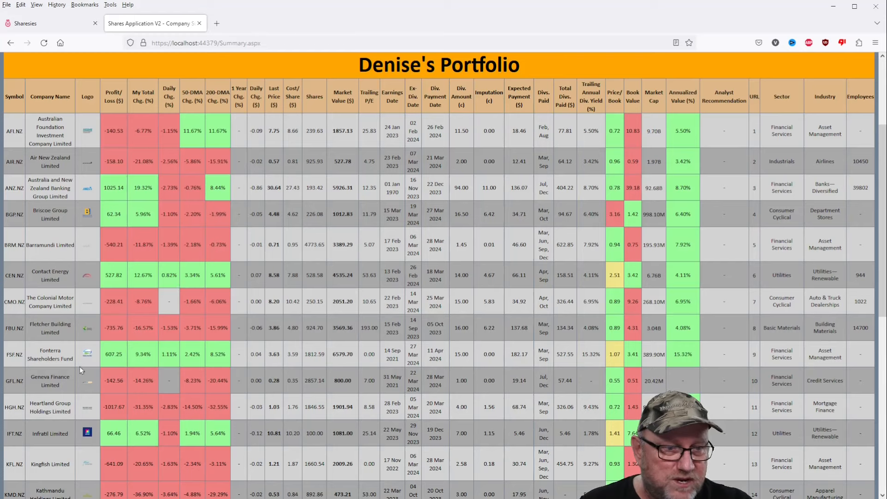
mouse_move(394, 323)
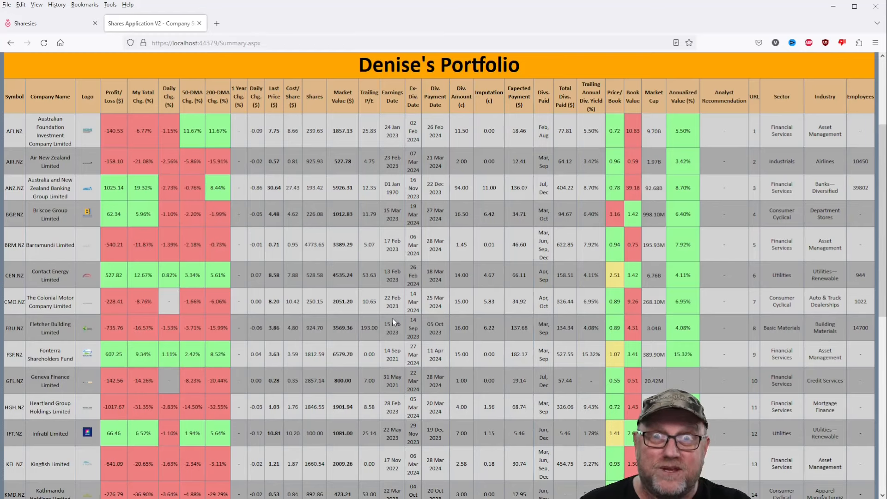
scroll(down, 3)
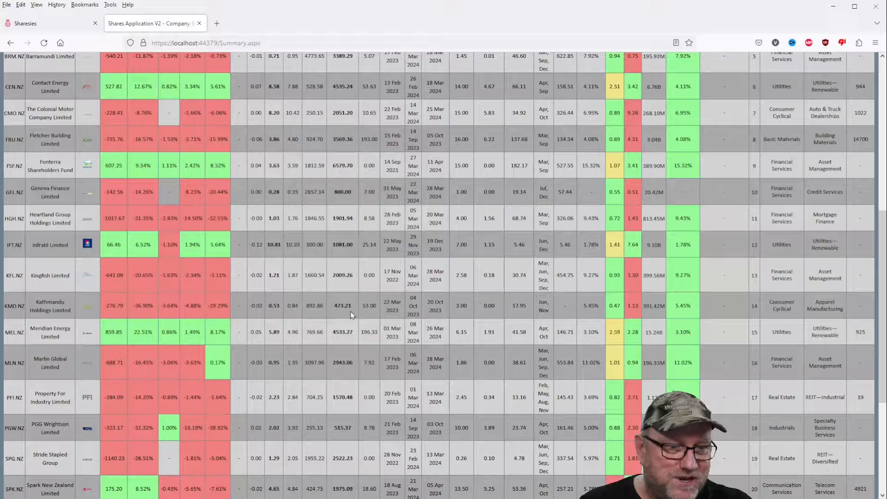
scroll(down, 3)
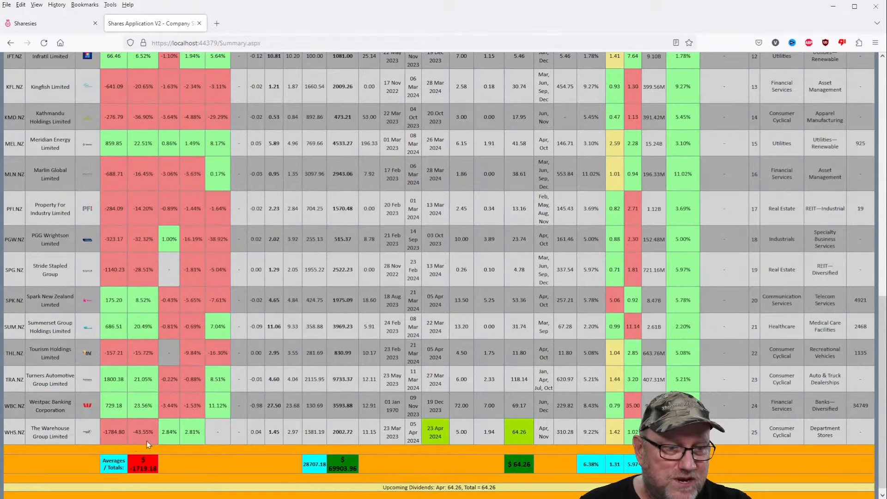
mouse_move(317, 396)
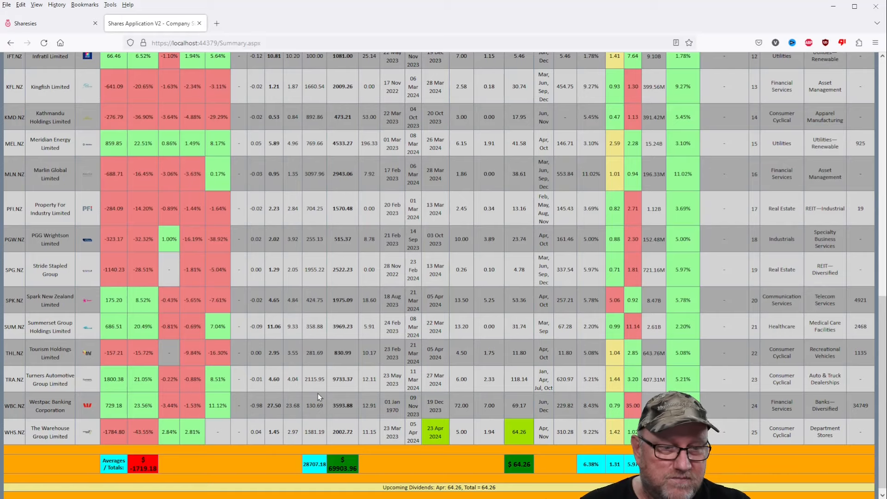
scroll(up, 3)
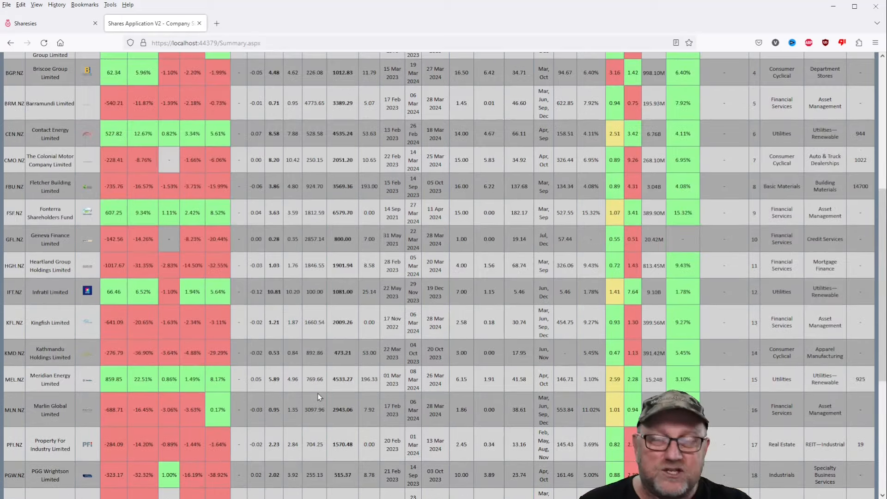
scroll(up, 3)
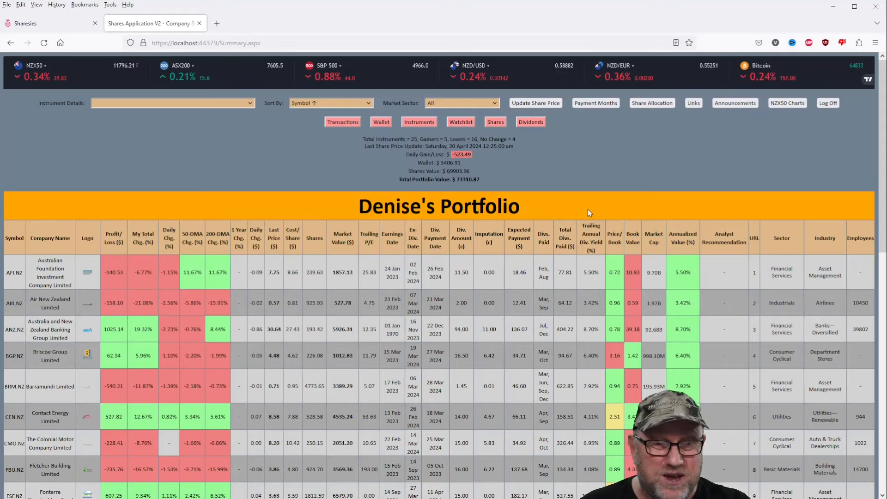
Open the Share Allocation pie chart showing the $73,310.87 total split by sector.
click(652, 103)
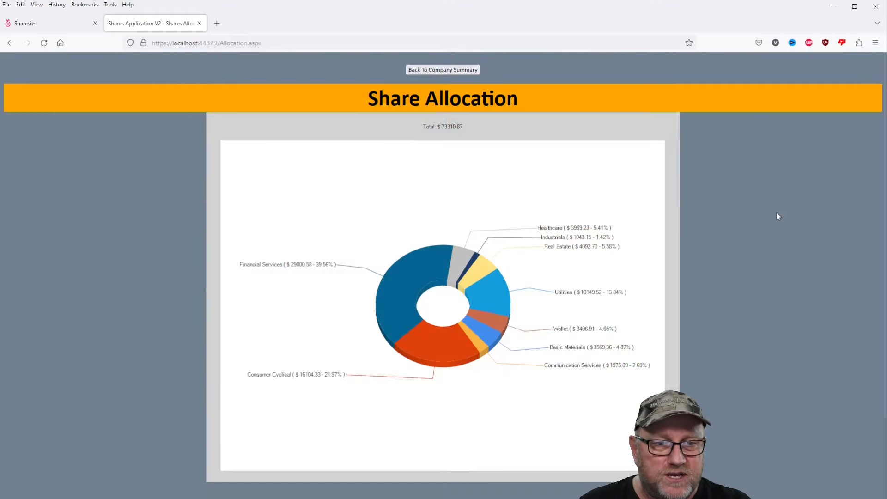
mouse_move(532, 285)
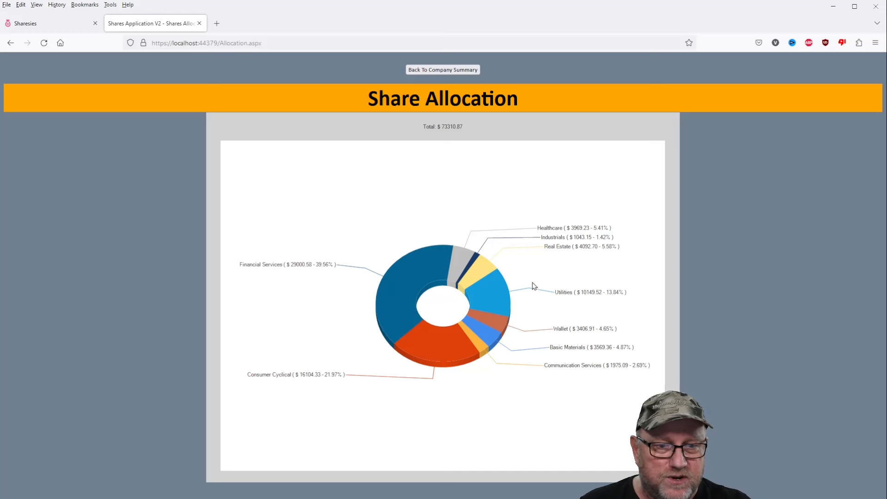
mouse_move(423, 277)
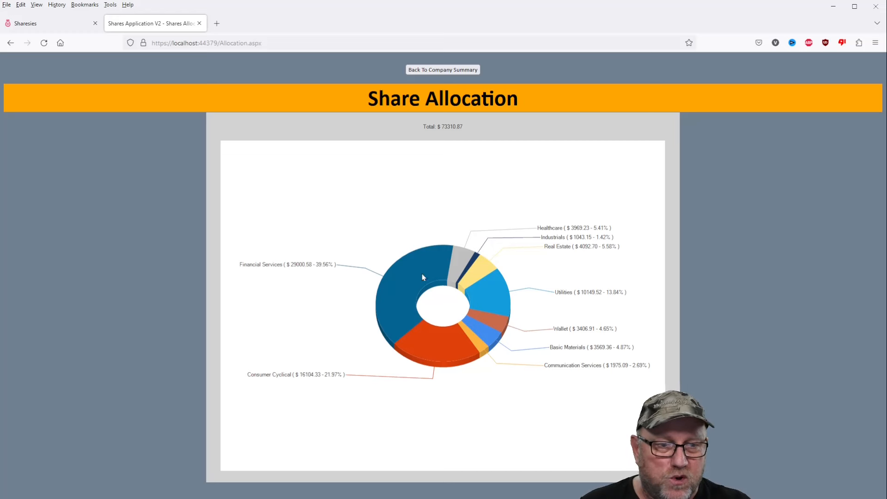
mouse_move(588, 239)
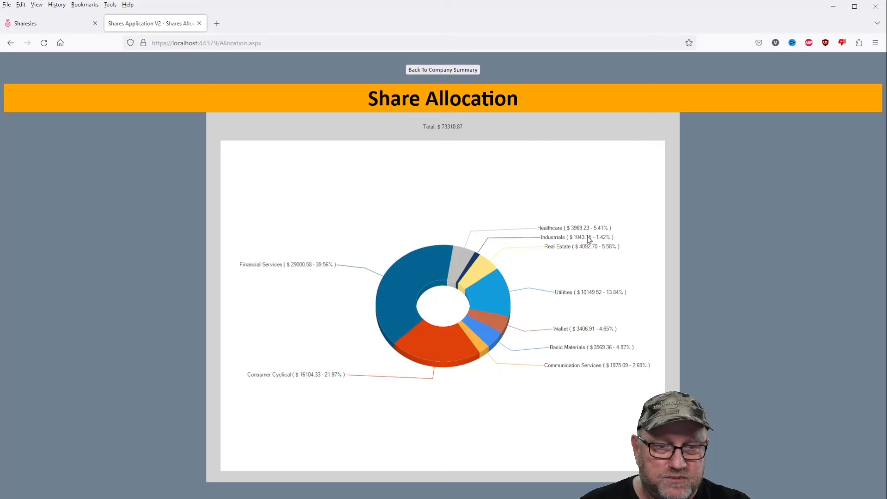
mouse_move(679, 205)
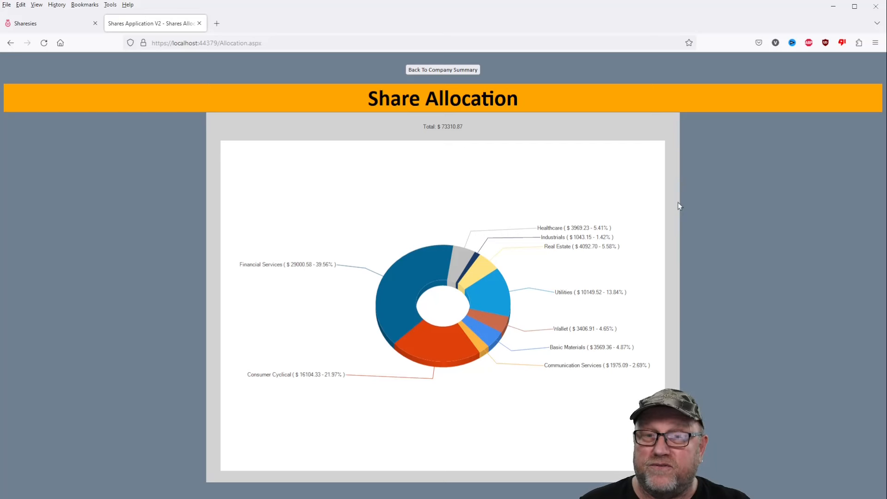
mouse_move(247, 286)
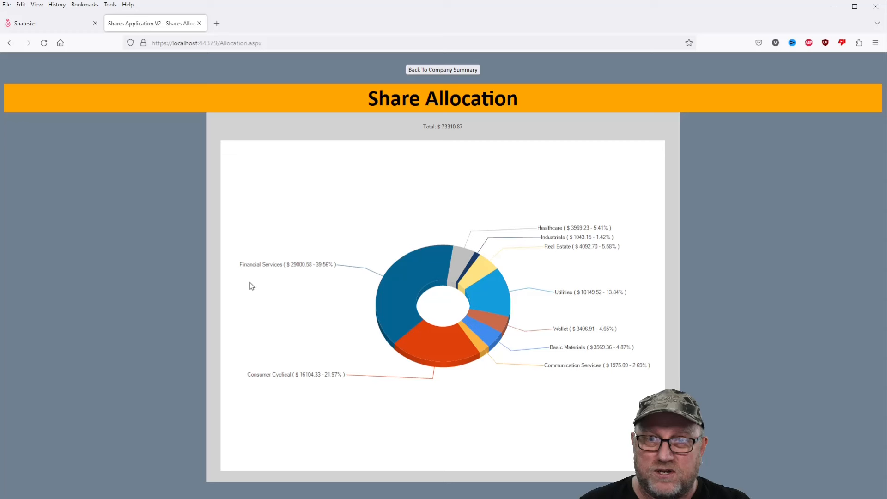
mouse_move(308, 285)
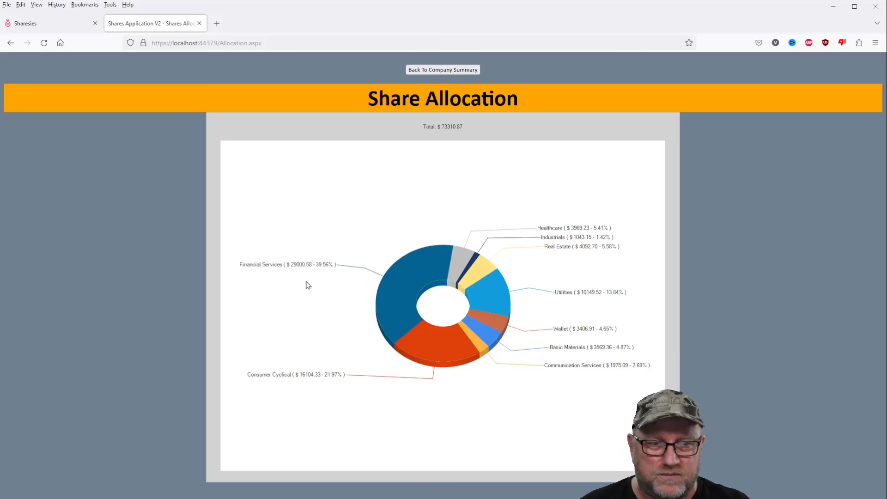
mouse_move(410, 399)
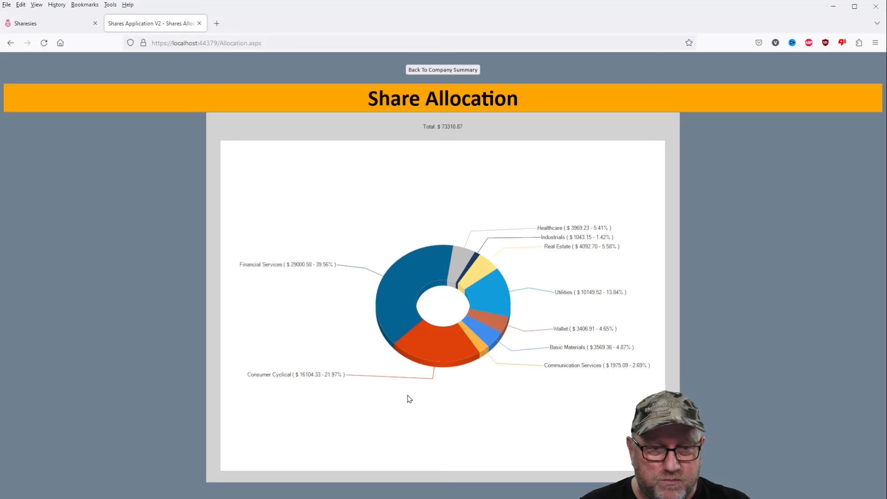
mouse_move(503, 385)
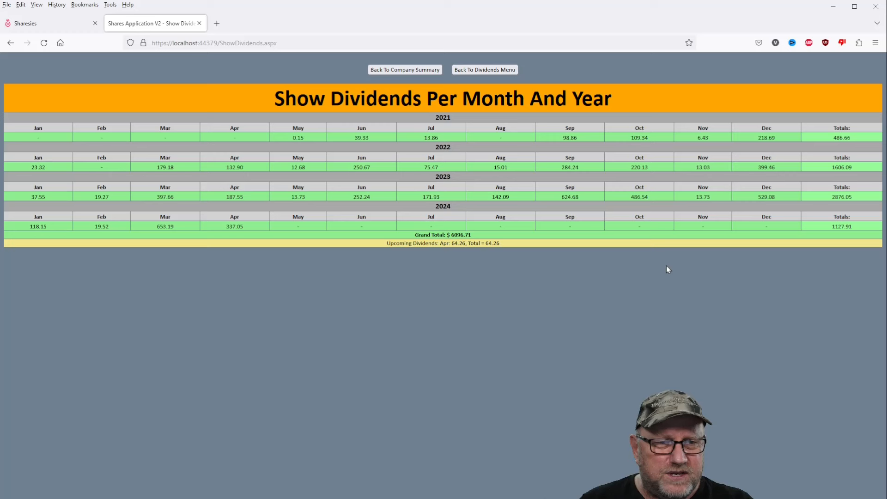
mouse_move(198, 242)
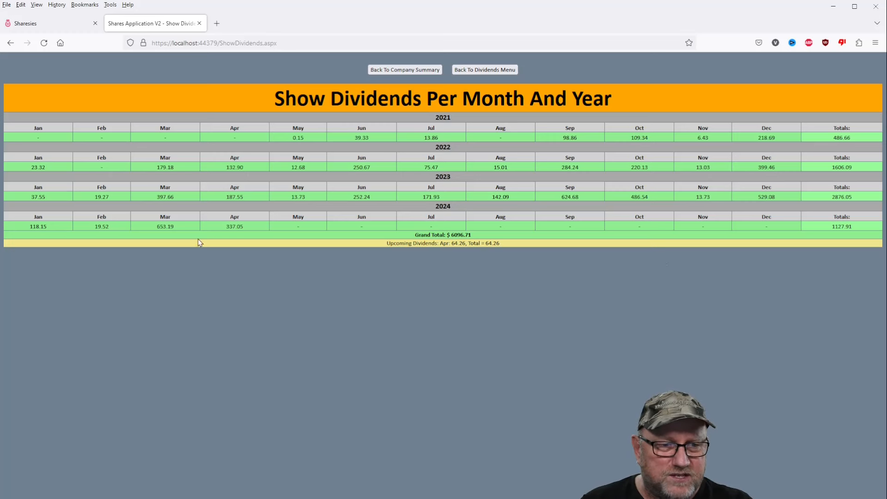
mouse_move(246, 231)
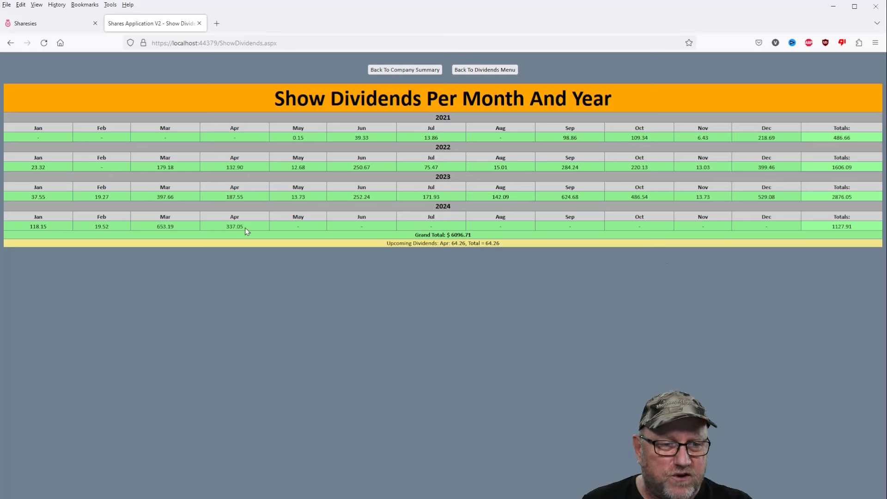
mouse_move(457, 254)
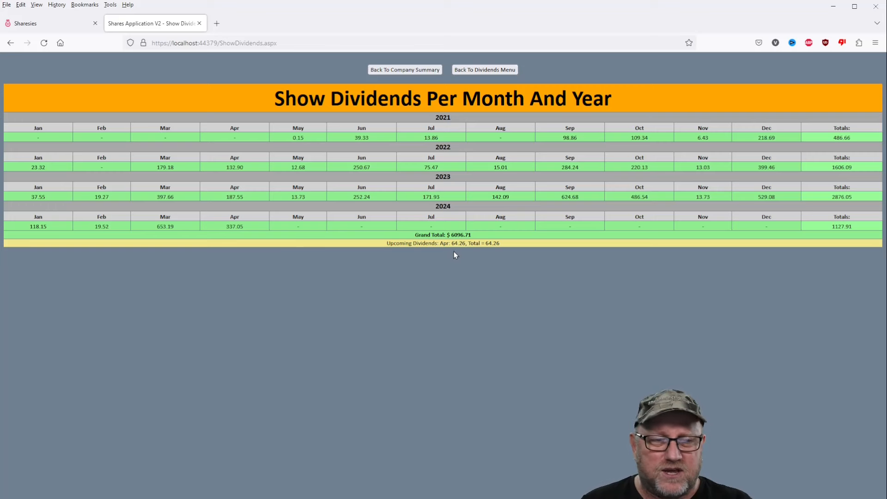
mouse_move(235, 237)
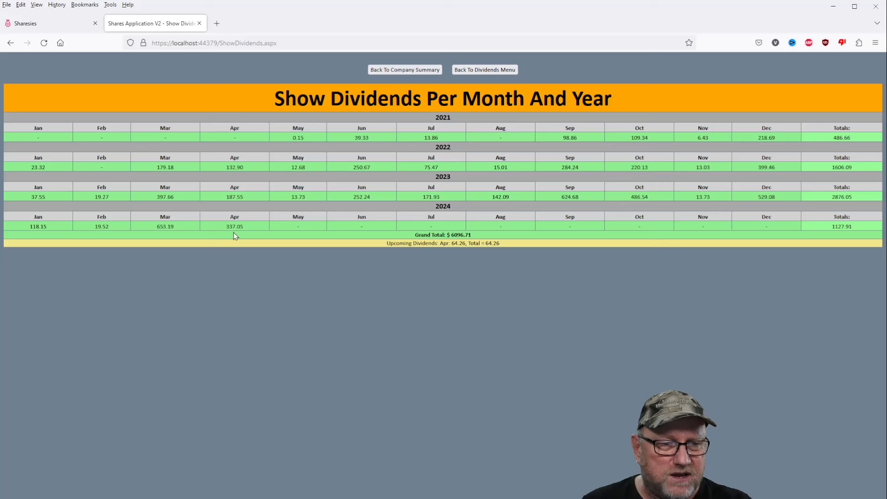
mouse_move(167, 236)
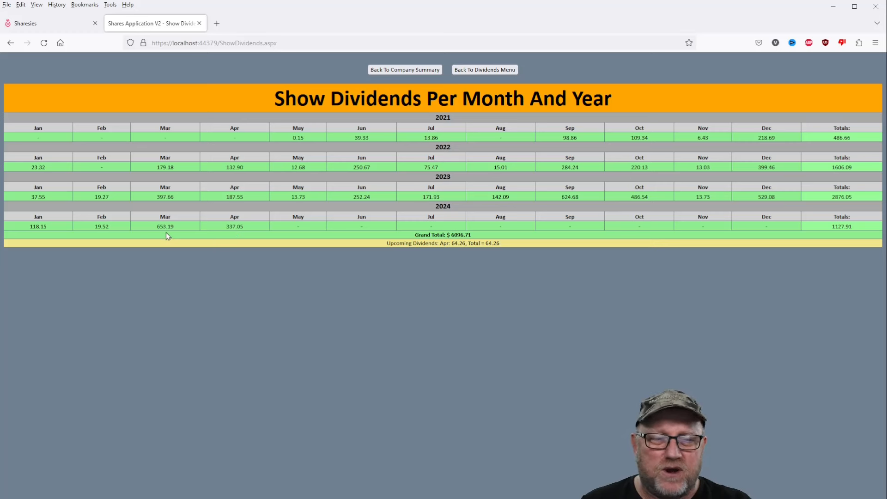
mouse_move(189, 235)
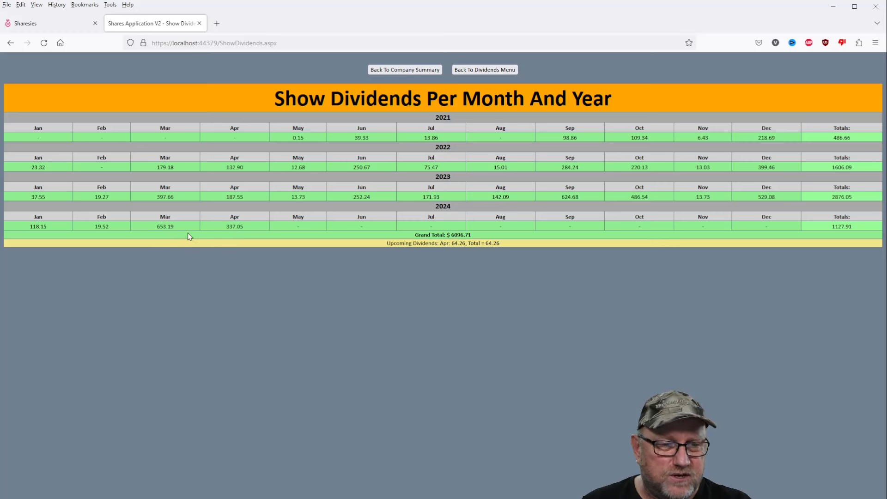
mouse_move(257, 232)
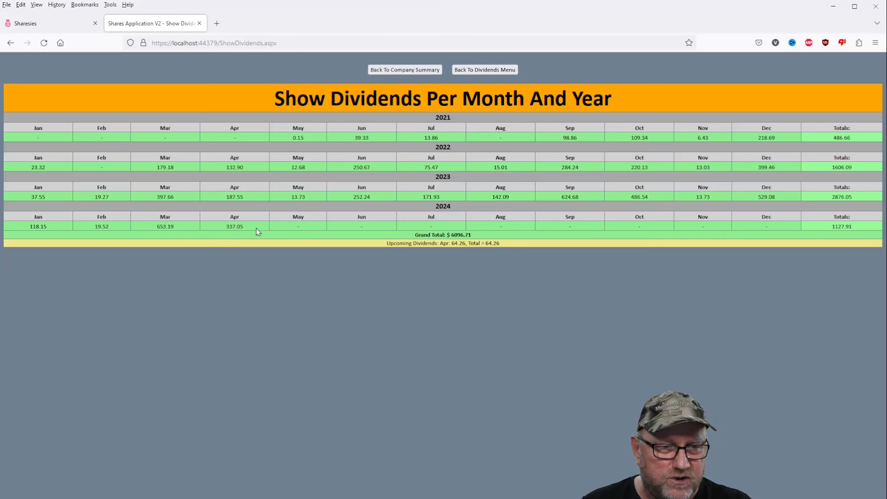
mouse_move(240, 235)
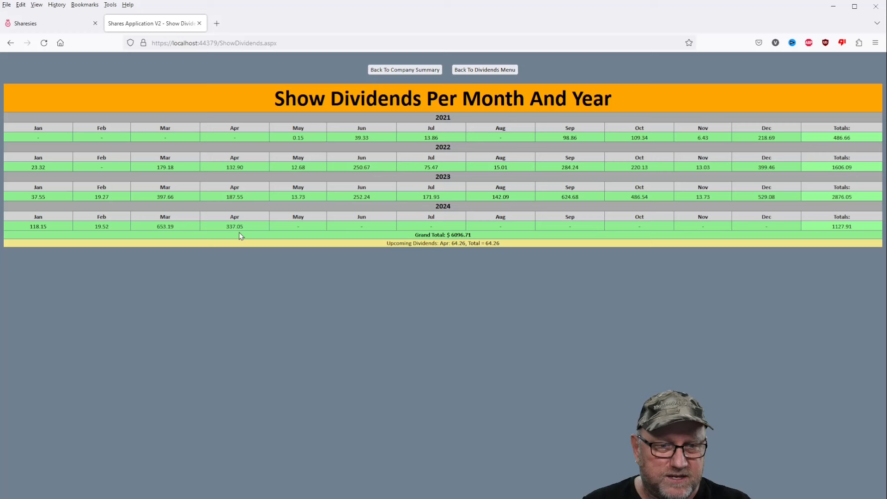
mouse_move(447, 254)
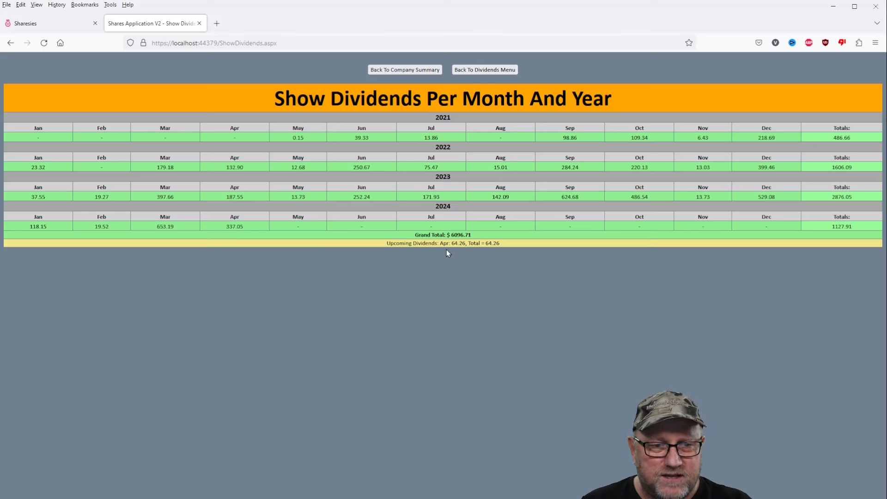
mouse_move(851, 264)
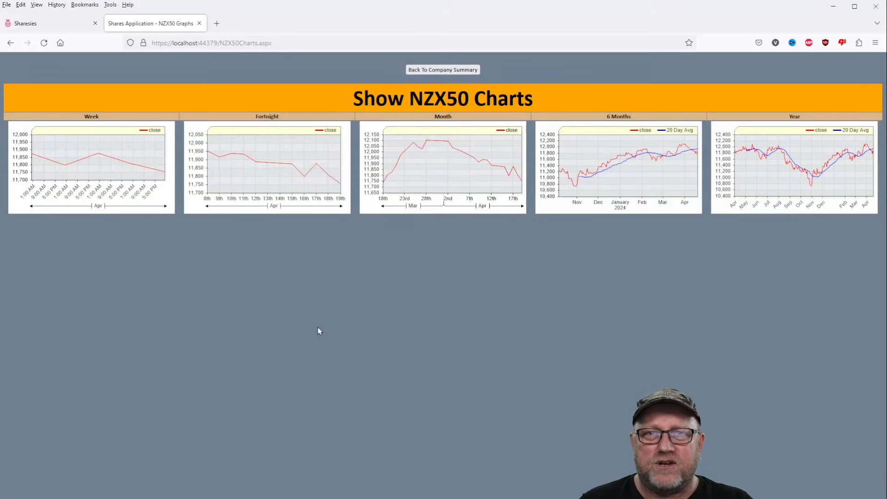
mouse_move(317, 327)
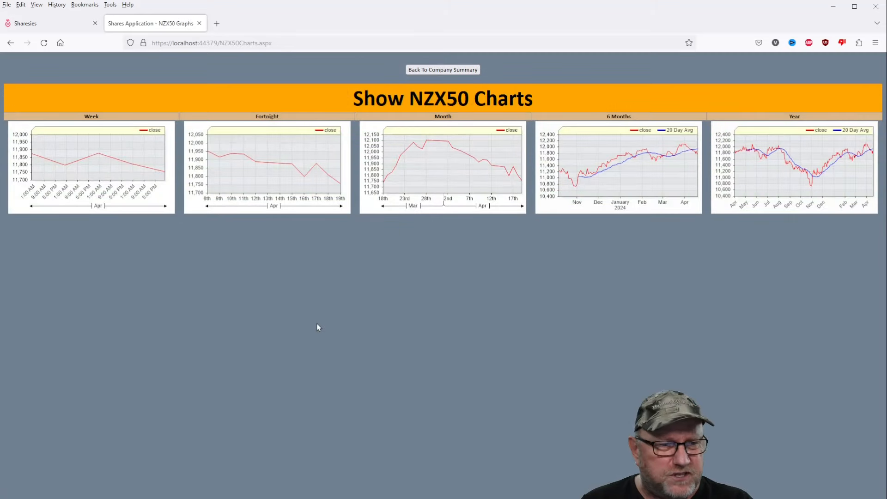
mouse_move(85, 164)
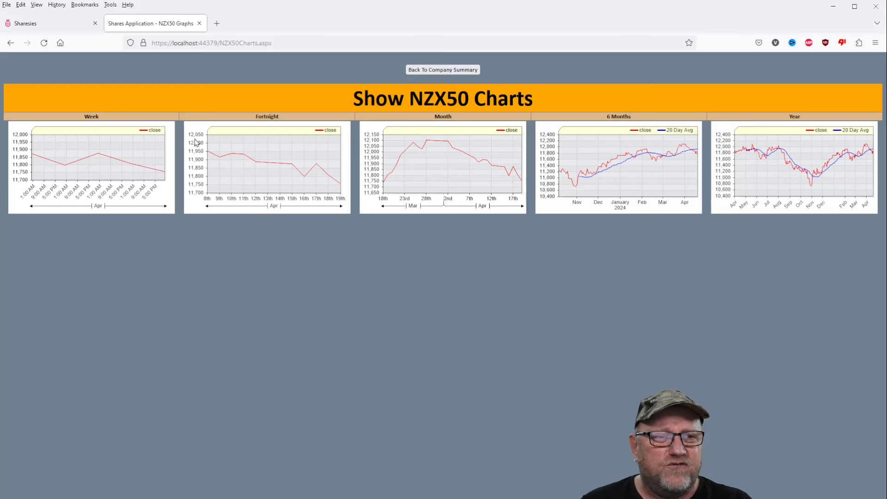
mouse_move(396, 187)
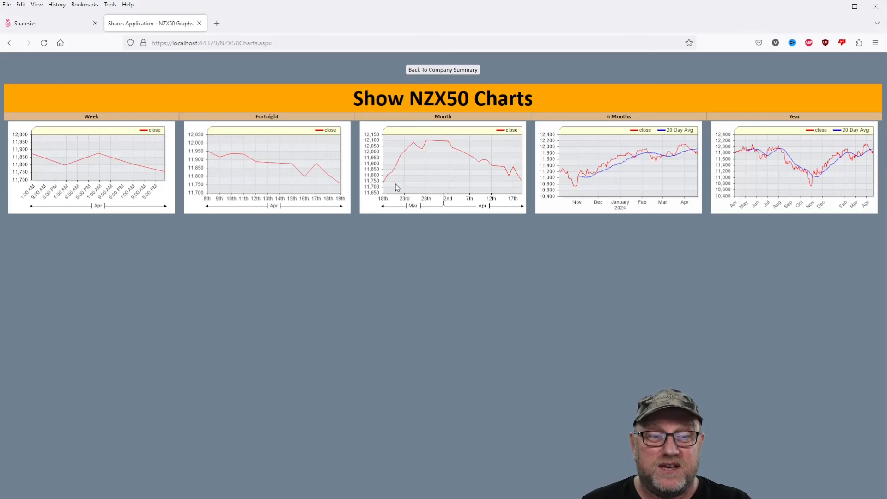
mouse_move(432, 232)
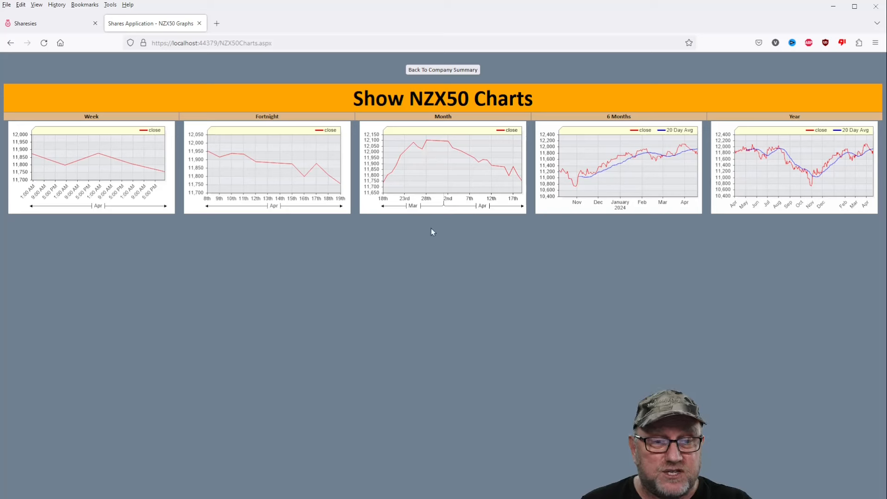
mouse_move(427, 212)
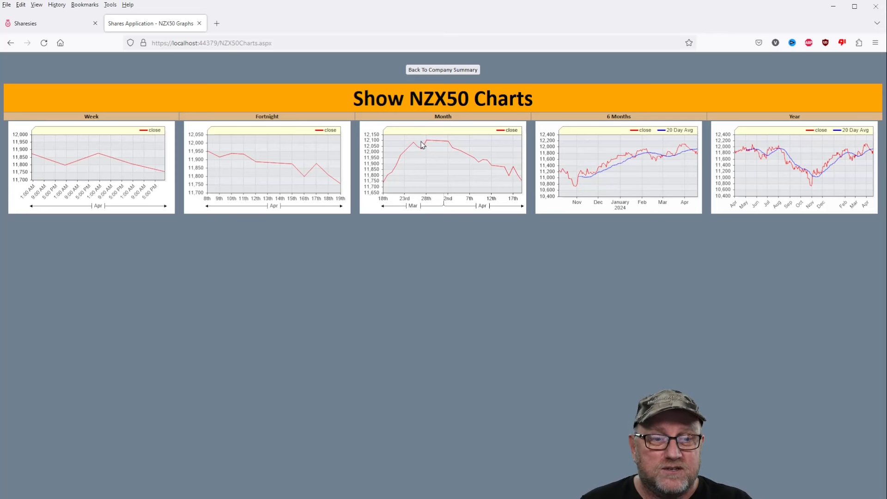
mouse_move(484, 169)
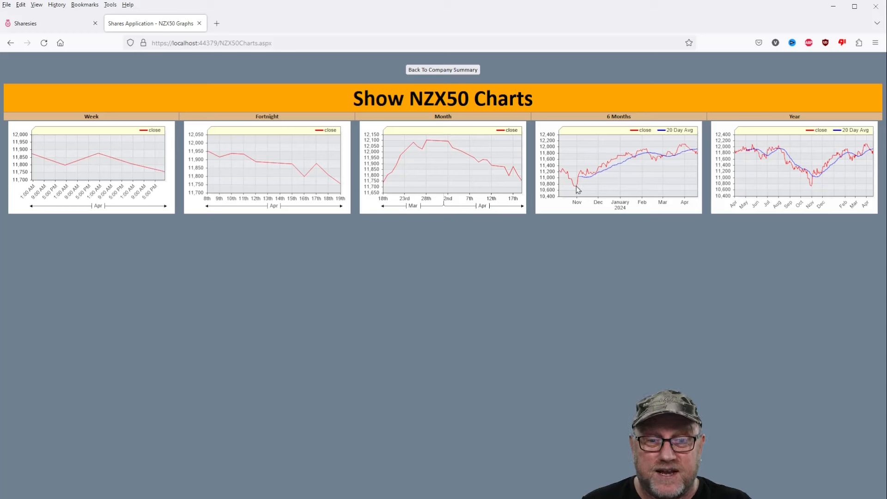
mouse_move(693, 149)
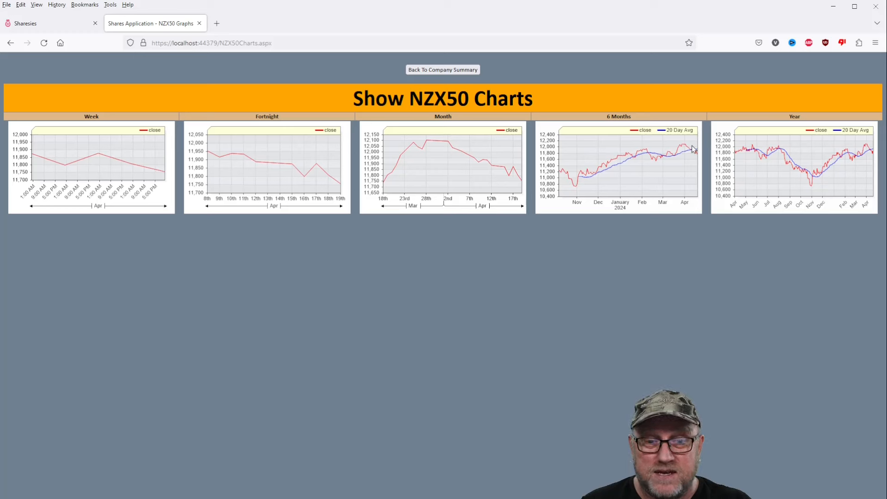
mouse_move(695, 154)
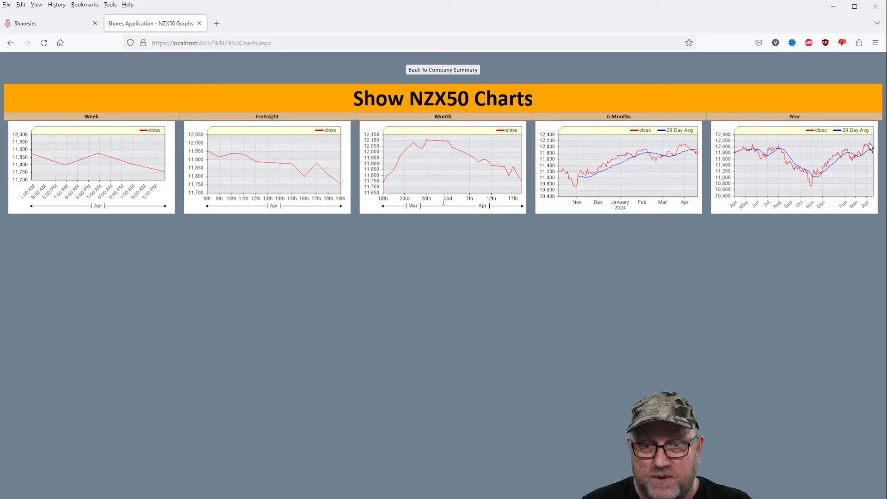
mouse_move(877, 162)
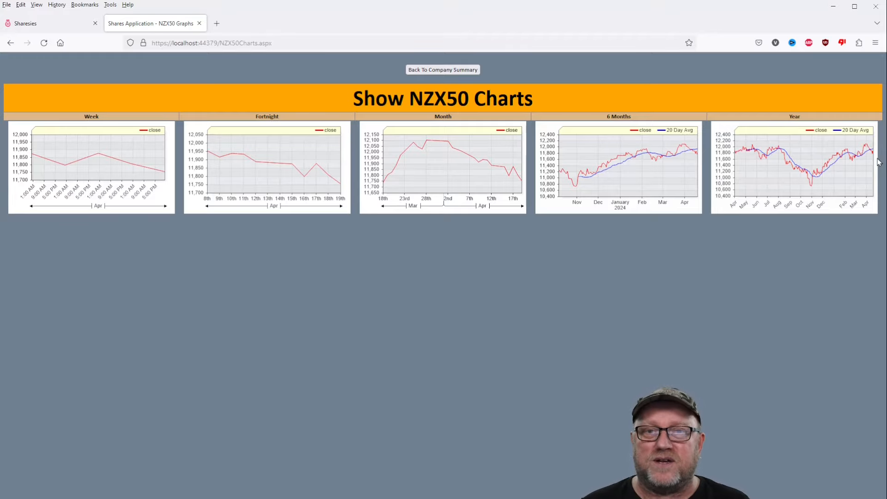
Go back from the NZX50 Charts page to the Denise's Portfolio company summary.
click(442, 70)
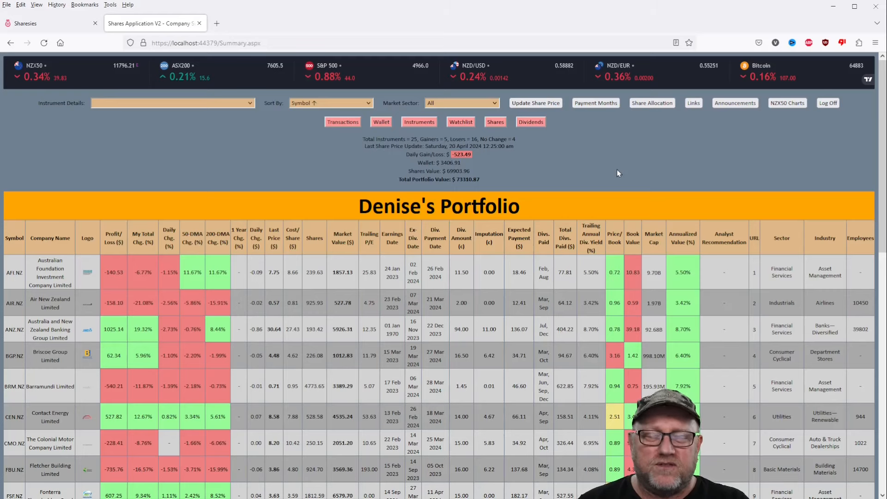
mouse_move(475, 158)
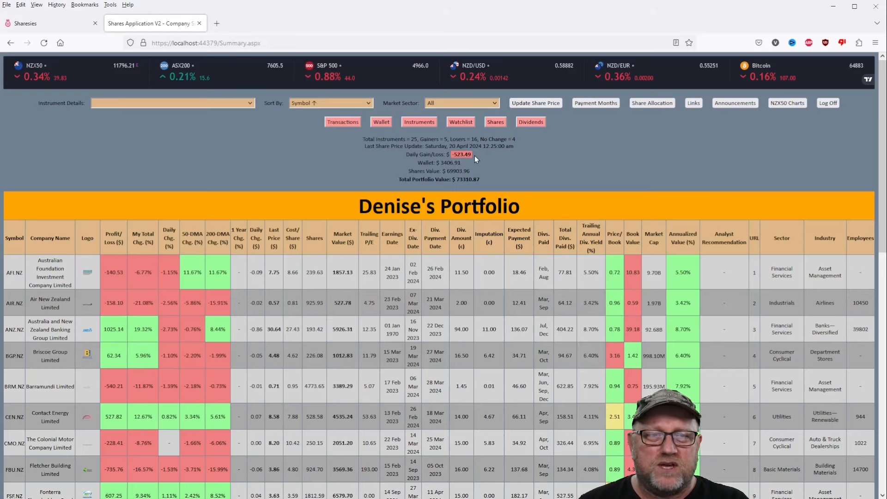